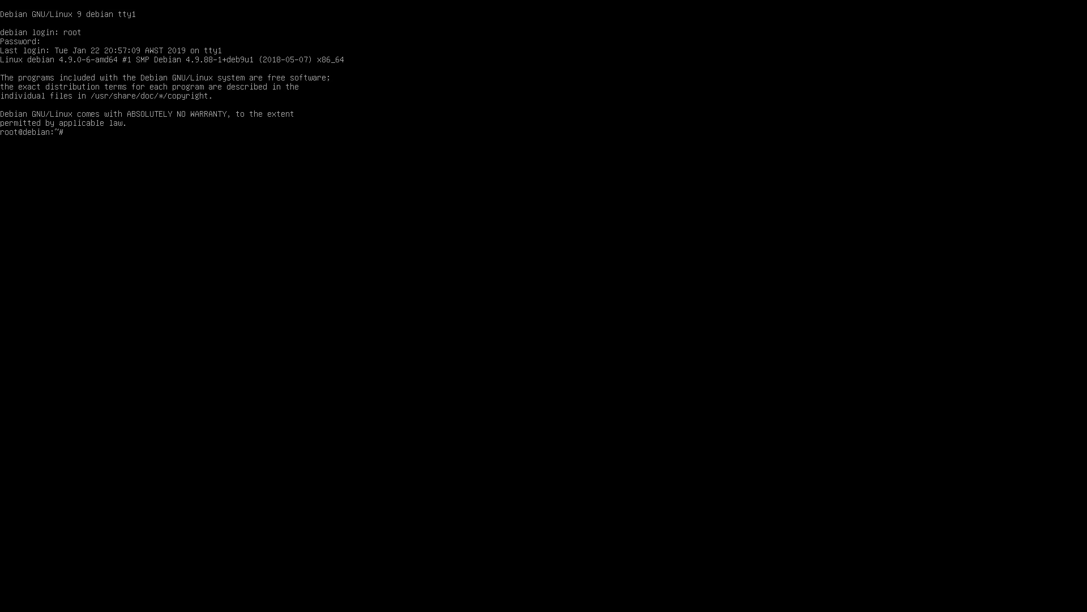
From /sys/module/vt/parameters, append default_red, grn and blu values to ~/consolecolour.conf.
{"action": "type", "text": "cd /sys/"}
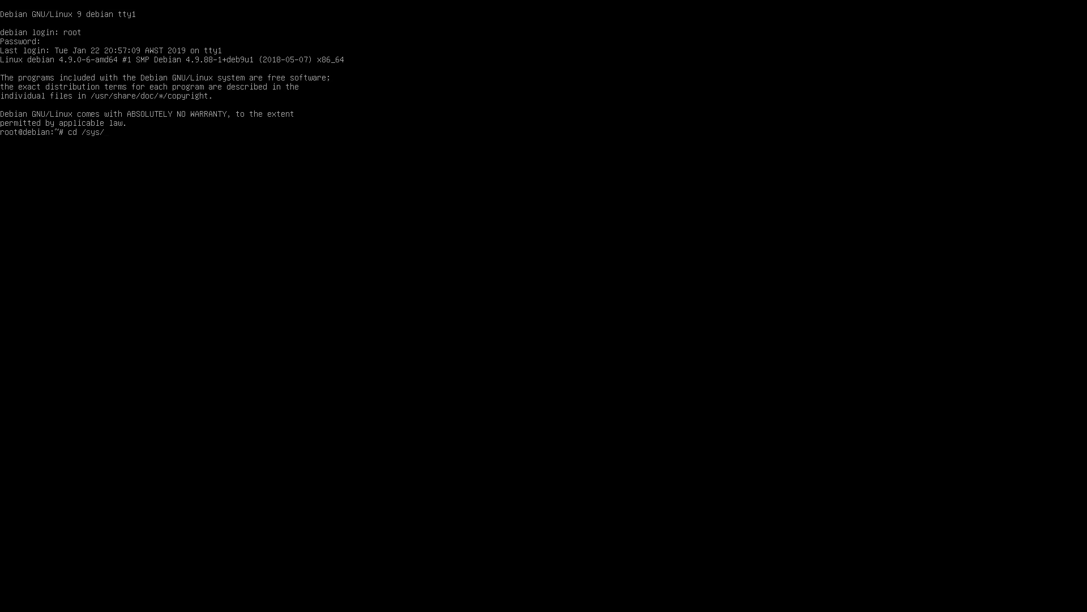
{"action": "type", "text": "module/vt/parameters/"}
{"action": "type", "text": "ls"}
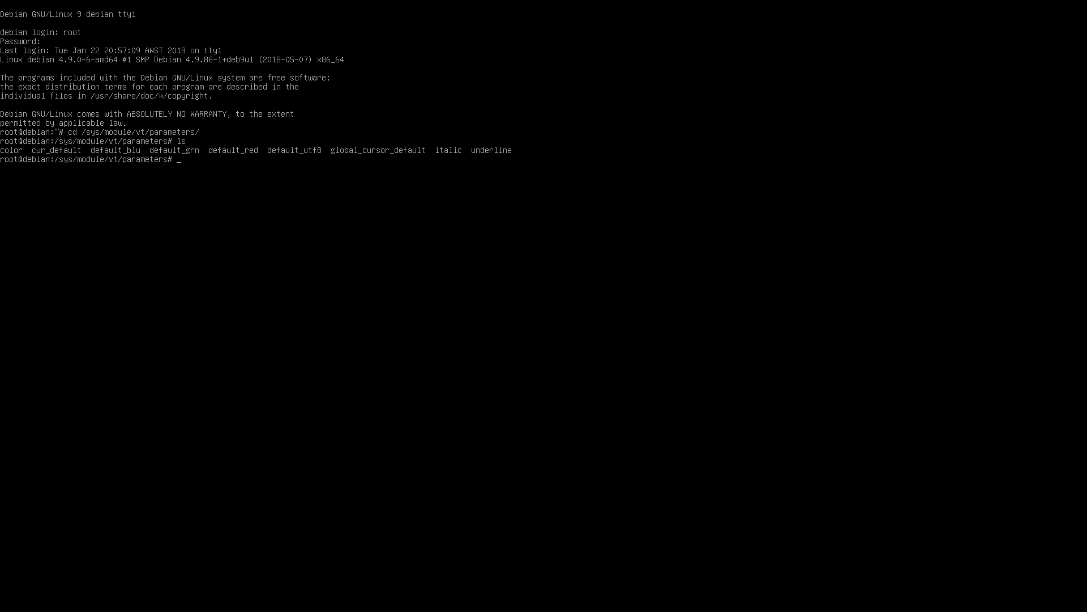
{"action": "type", "text": "cat"}
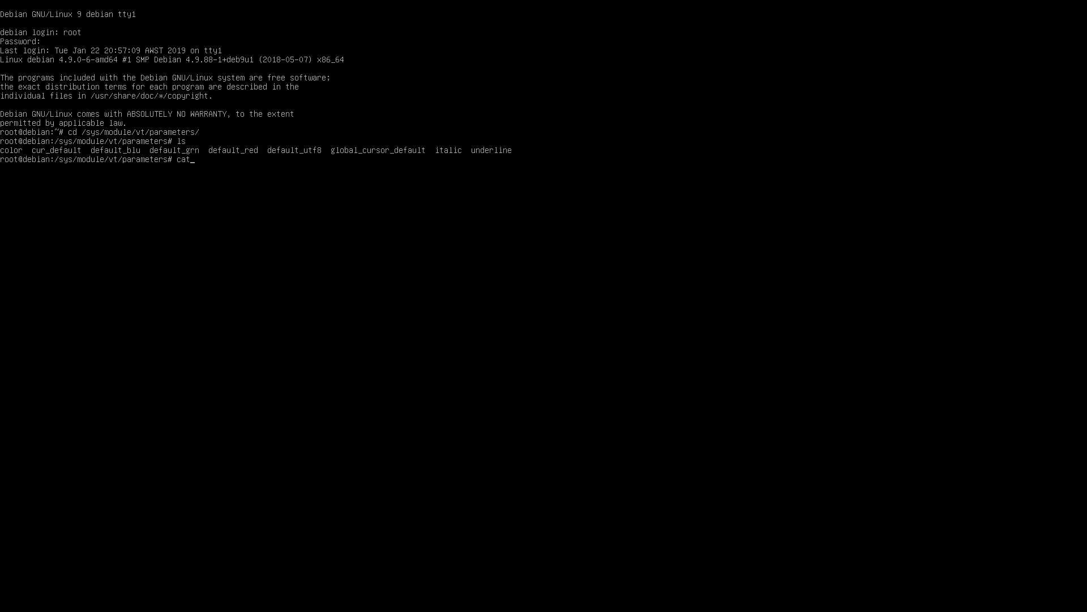
{"action": "type", "text": "default_i"}
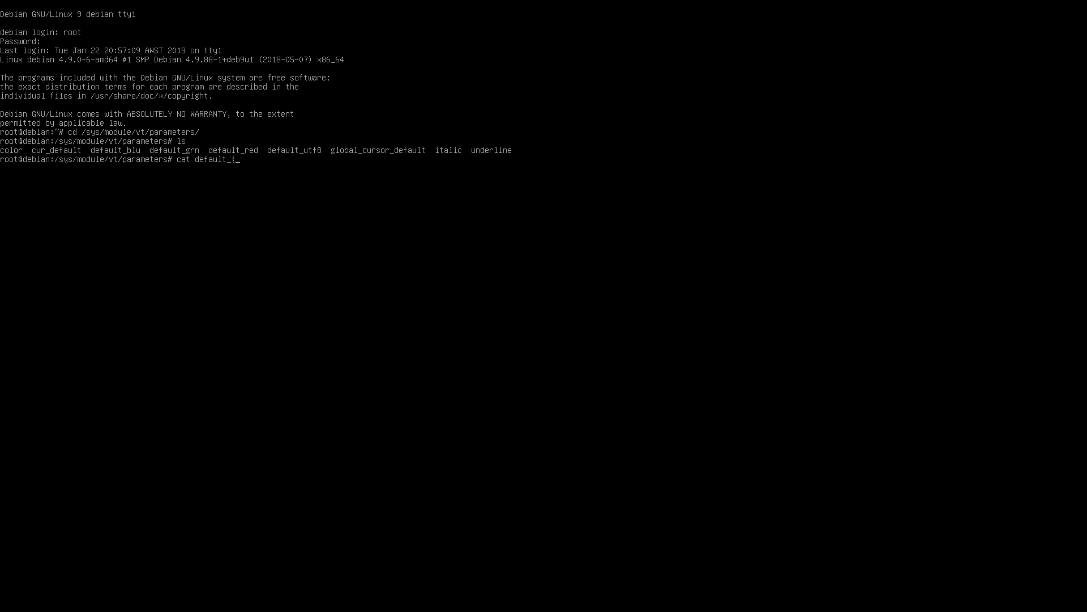
{"action": "type", "text": "red,grn,blu"}
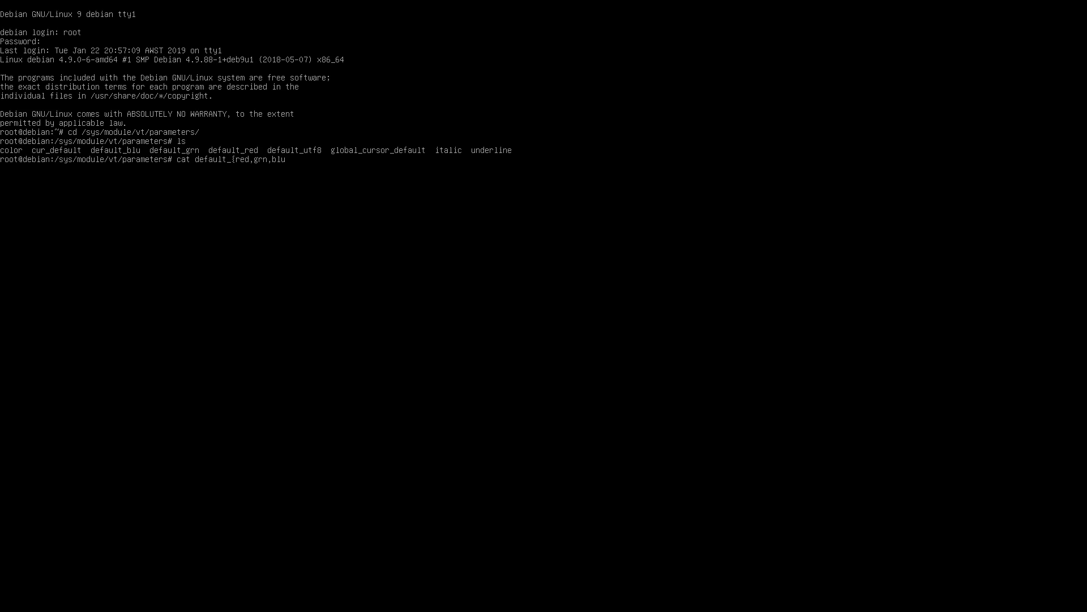
{"action": "type", "text": ">> ~/consolecolour.conf"}
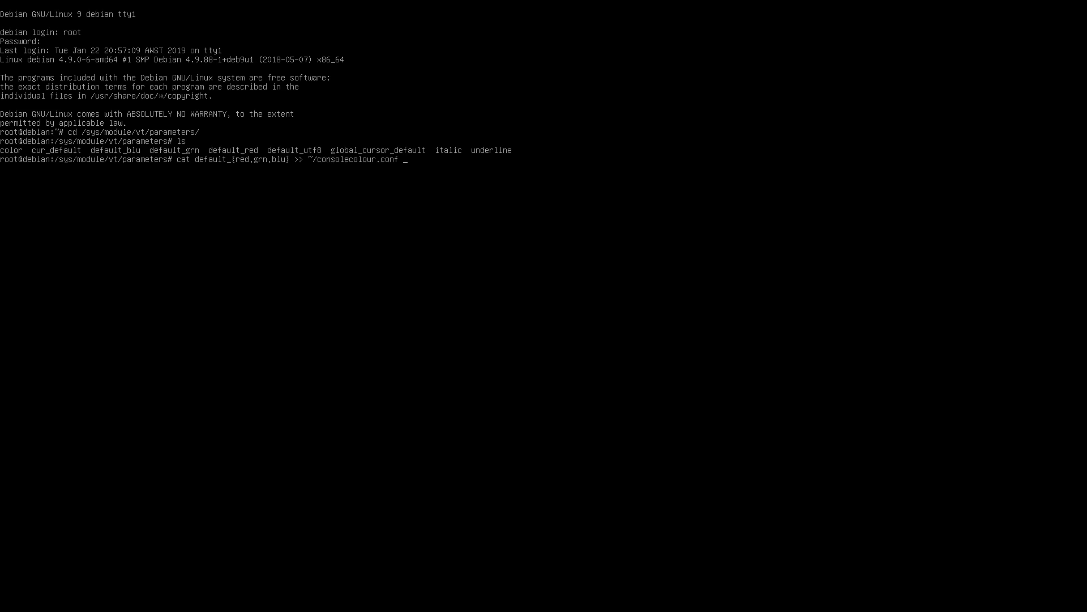
{"action": "key", "text": "Return"}
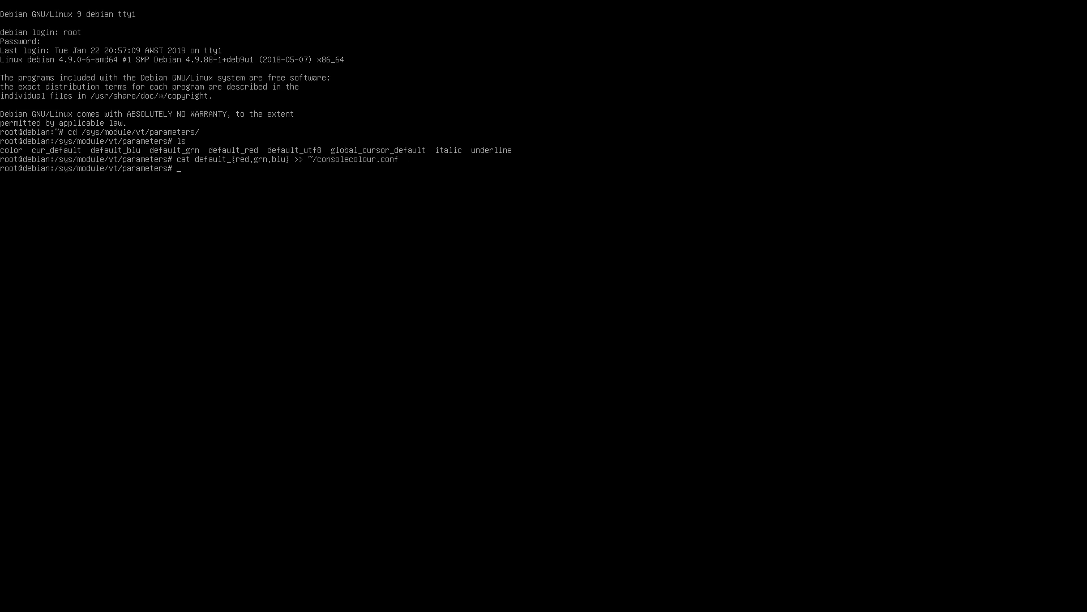
View the three red, green and blue lines of consolecolour.conf in vi.
{"action": "key", "text": "Return"}
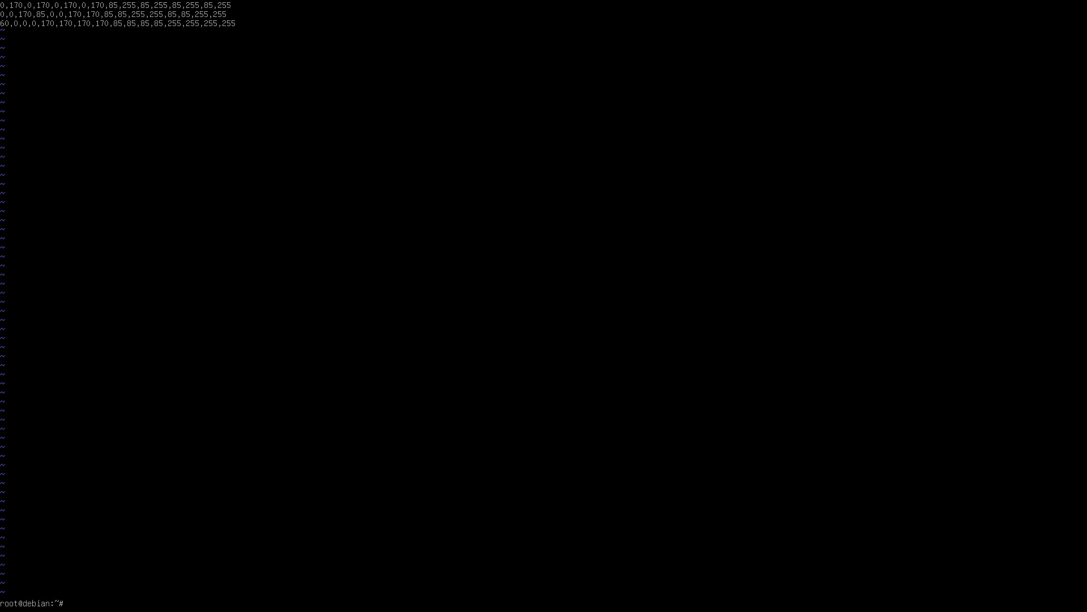
Apply consolecolour.conf with setvtrgb to turn the console dark blue, and open /etc/default/grub in vi.
{"action": "type", "text": "set"}
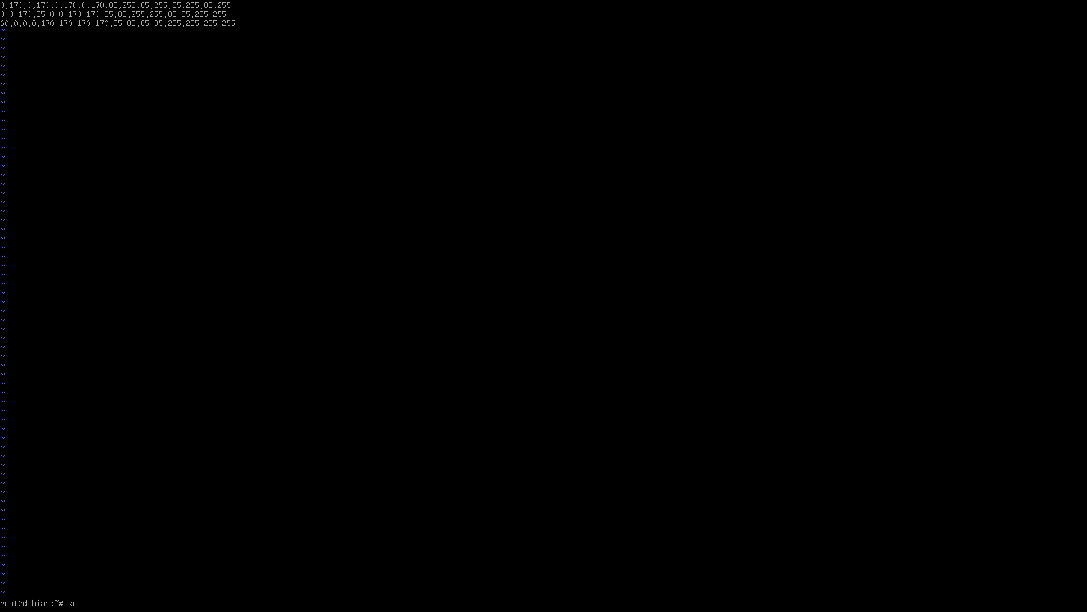
{"action": "type", "text": "vtrgb consolecolour.conf"}
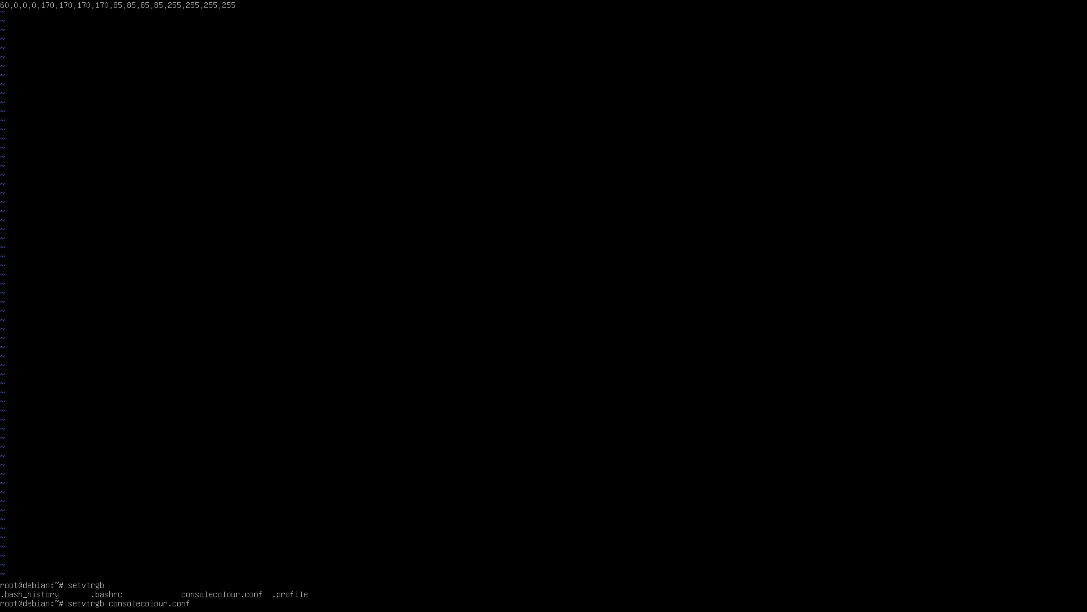
{"action": "key", "text": "Return"}
{"action": "type", "text": "rest"}
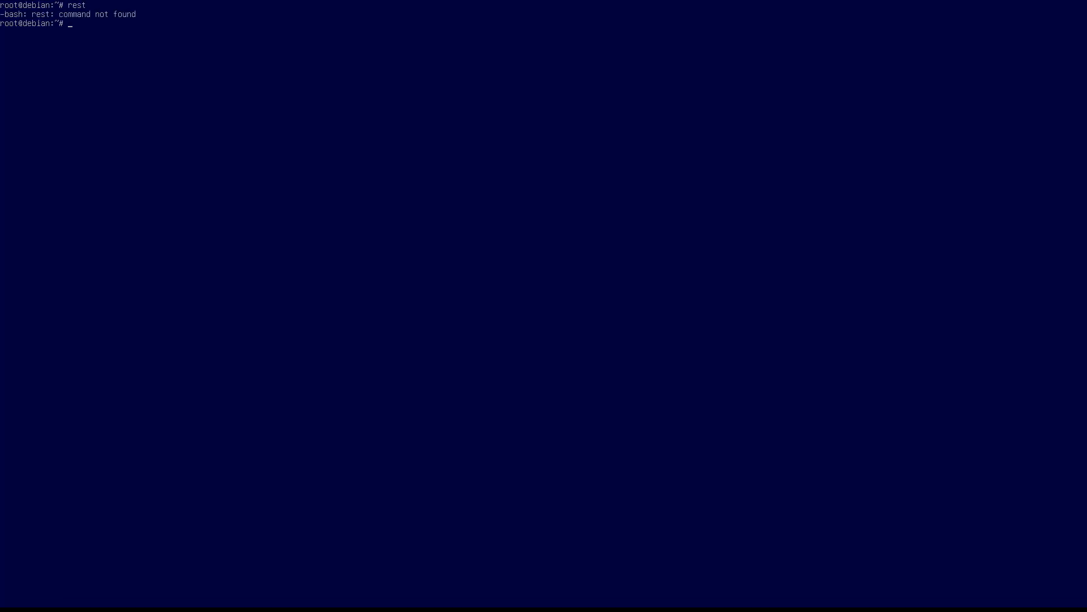
{"action": "type", "text": "vi /etc/default/grub"}
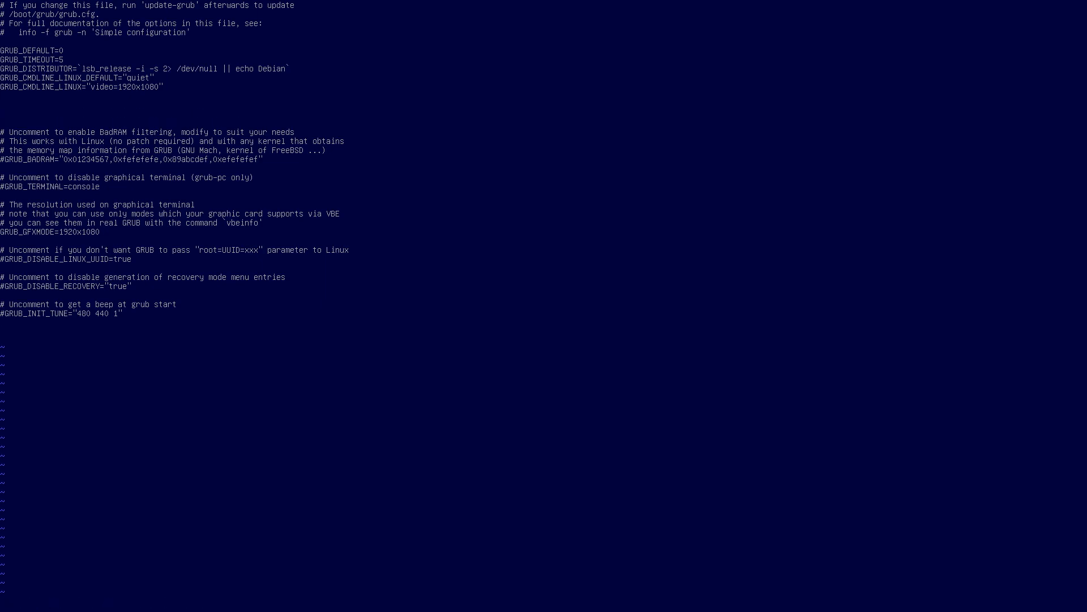
Read ~/consolecolour.conf into the GRUB file, then delete the first red values line.
{"action": "type", "text": "read"}
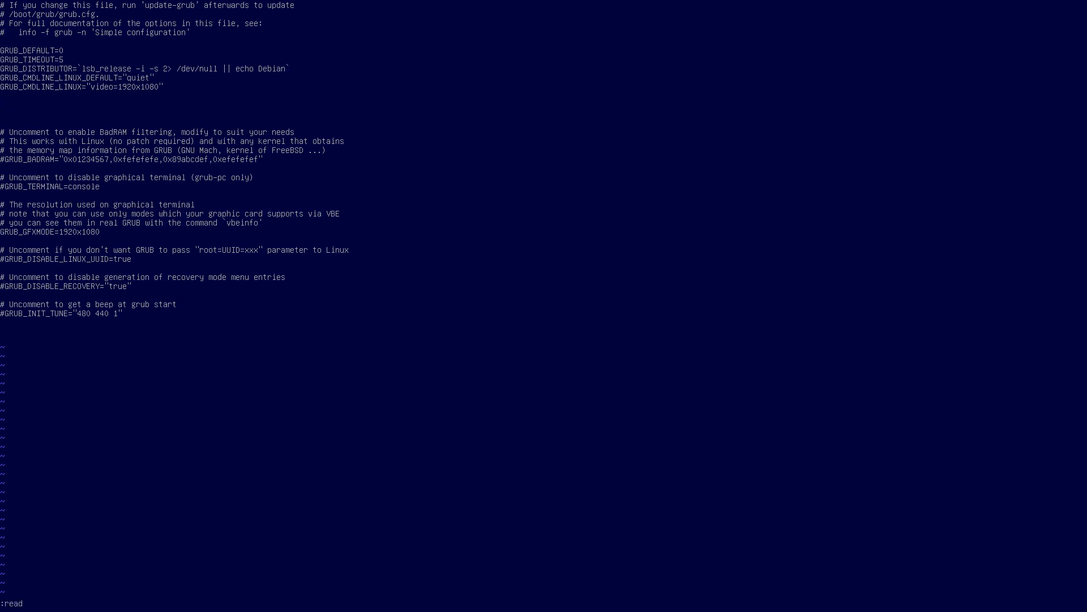
{"action": "type", "text": "~/consolecolour.c"}
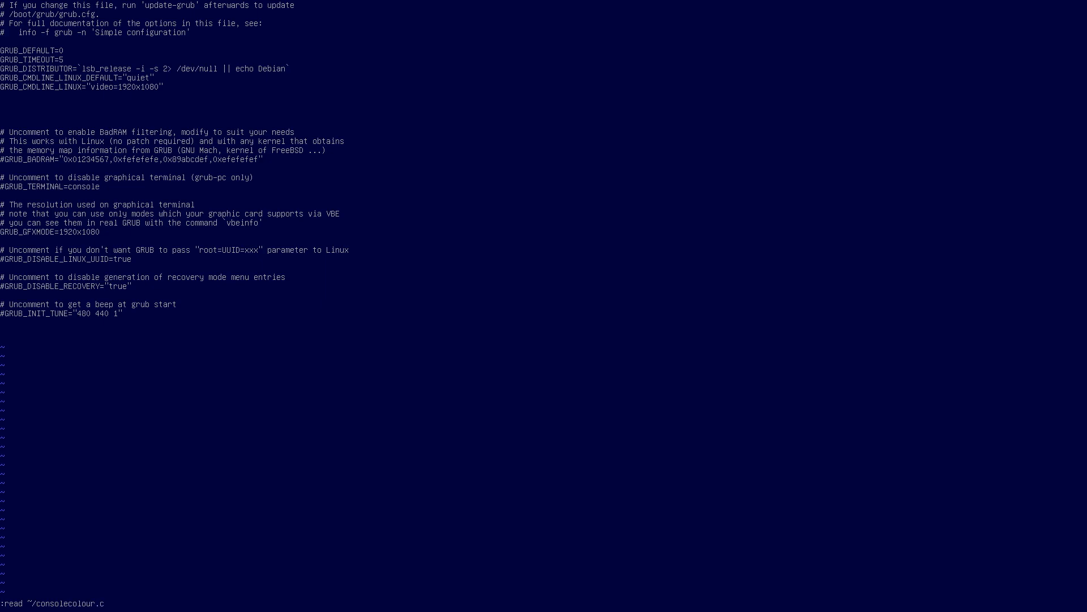
{"action": "key", "text": "Return"}
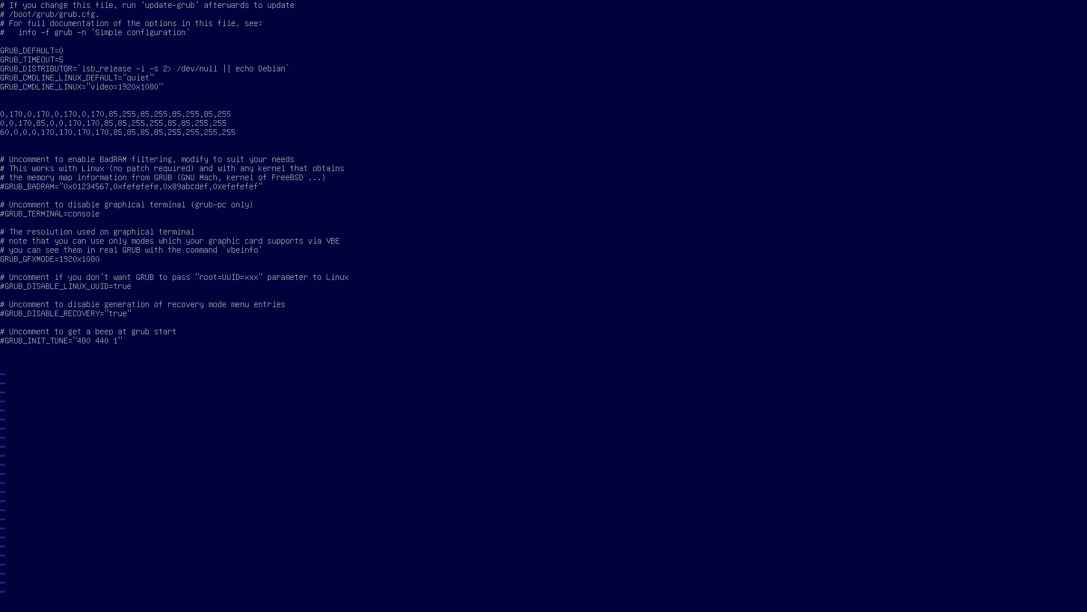
{"action": "key", "text": "dd"}
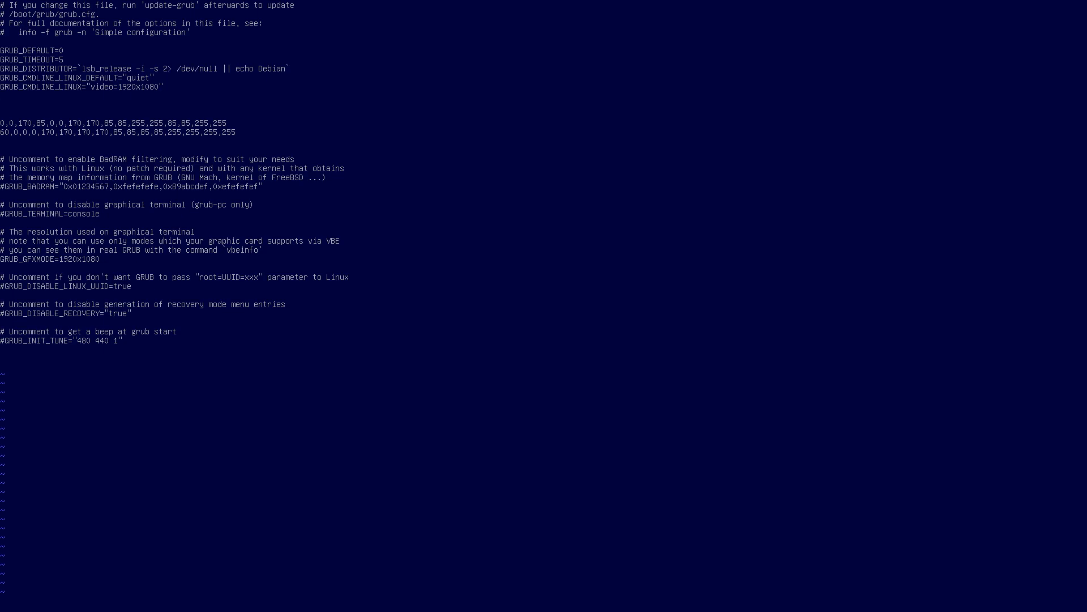
Add vt.default_red, grn and blu options, including values 60,0,0,0,170…255, to GRUB_CMDLINE_LINUX.
{"action": "type", "text": "vt."}
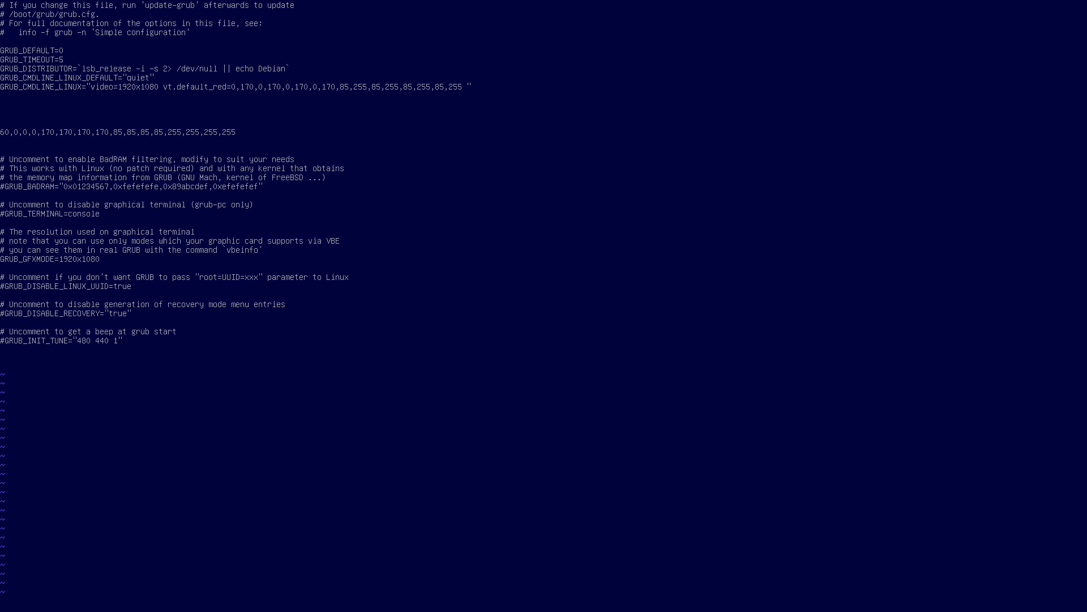
{"action": "type", "text": "vt.default_grn=0,0,170,85,0,0,170,170,85,85,255,255,85,85,255,255 vt.default_blu="}
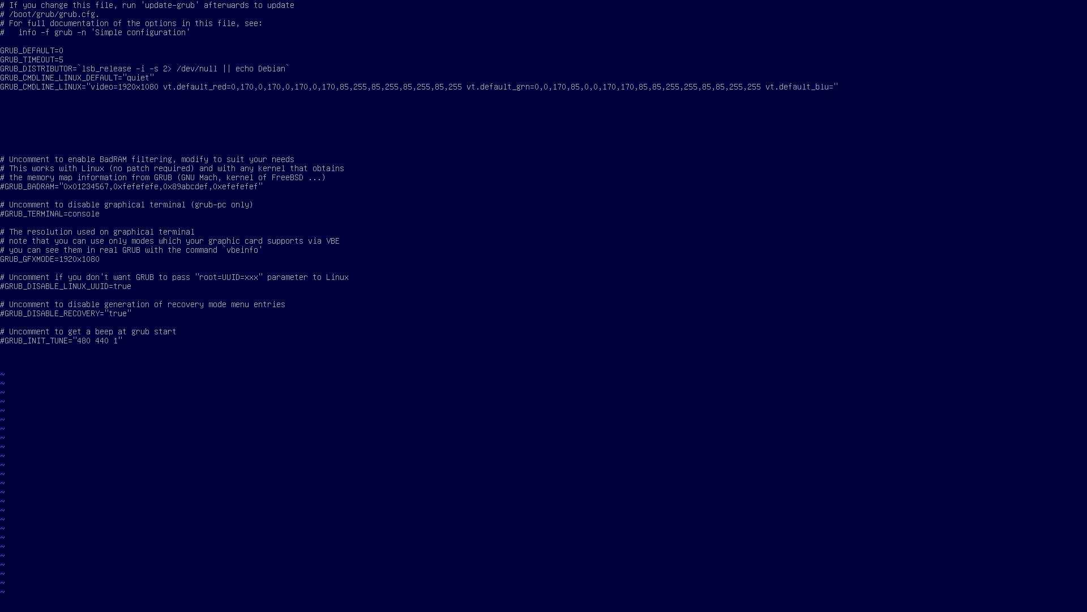
{"action": "type", "text": "60,0,0,0,170,170,170,170,85,85,85,85,255,255,255,255"}
{"action": "type", "text": "update-grub^C"}
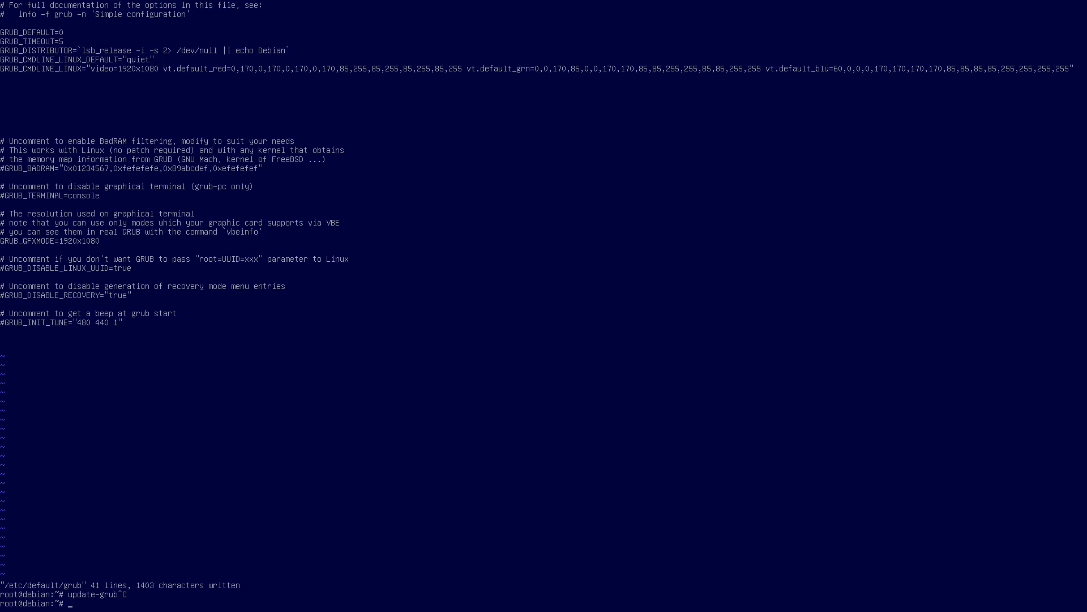
Run grub-mkconfig -o /boot/grub/grub.cfg, then start entering the reboot command.
{"action": "type", "text": "grub-mkconfig"}
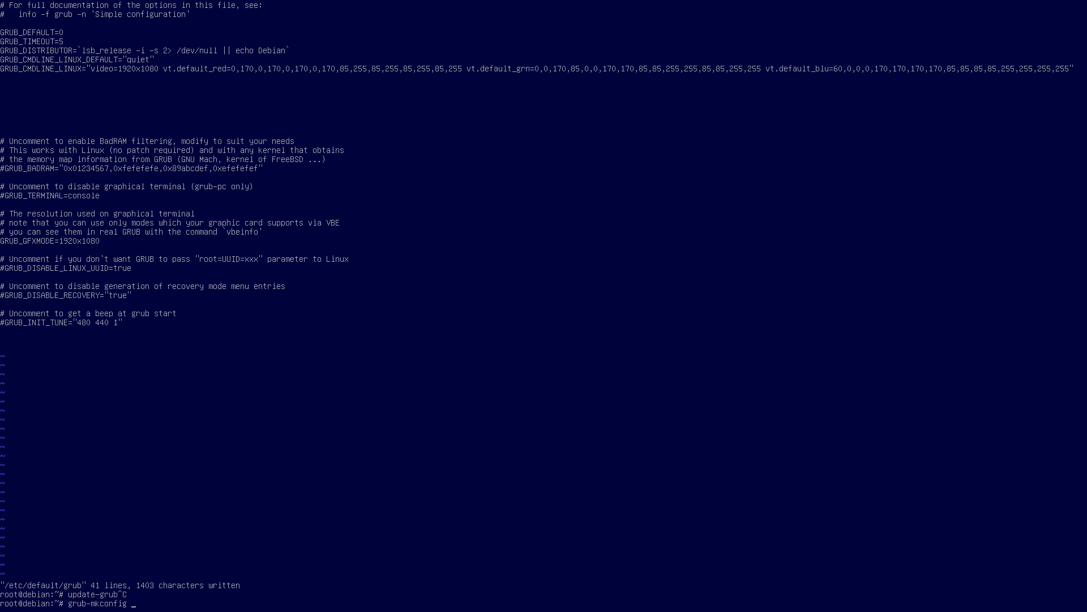
{"action": "type", "text": "-o /b"}
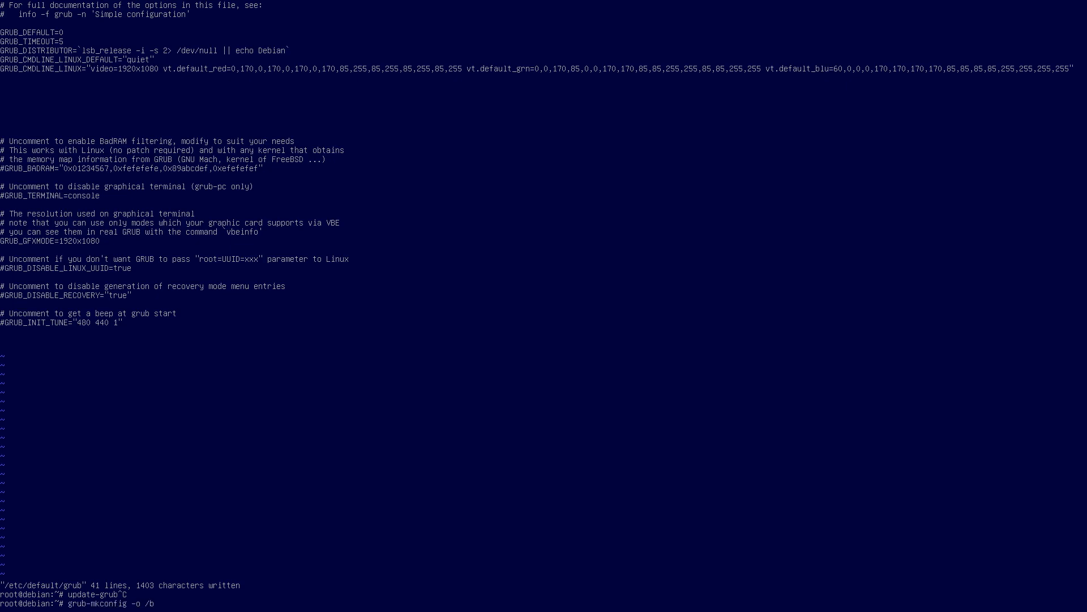
{"action": "type", "text": "oot/grub/"}
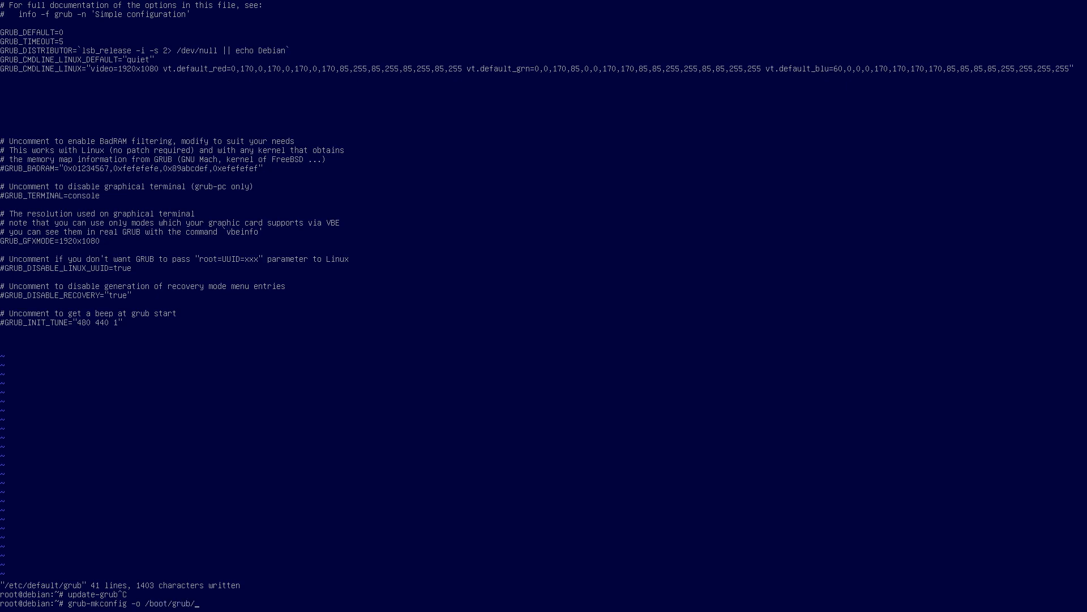
{"action": "type", "text": "grub.cfg"}
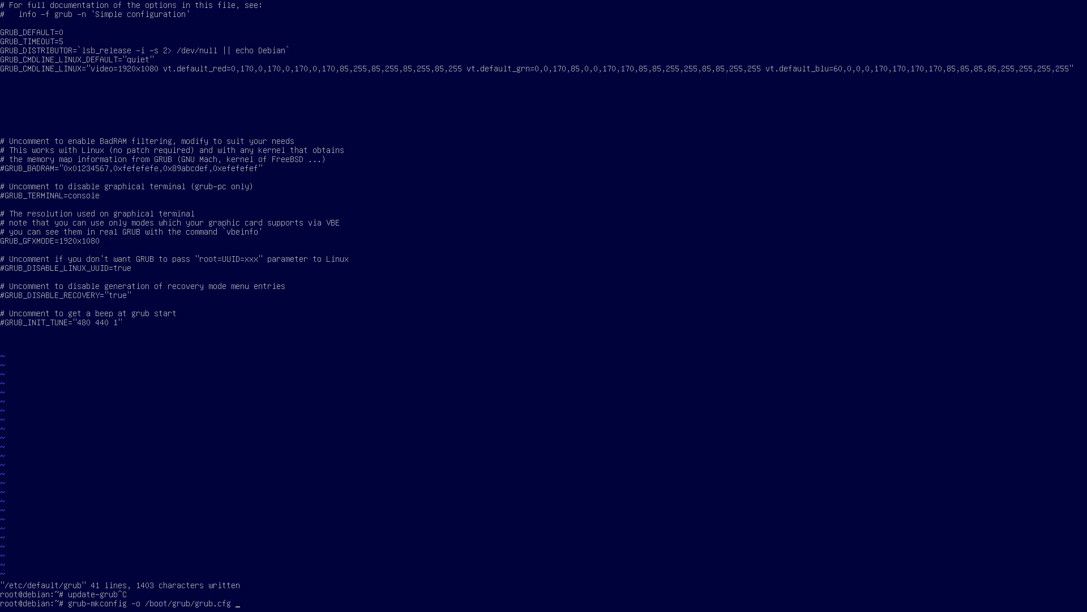
{"action": "key", "text": "Return"}
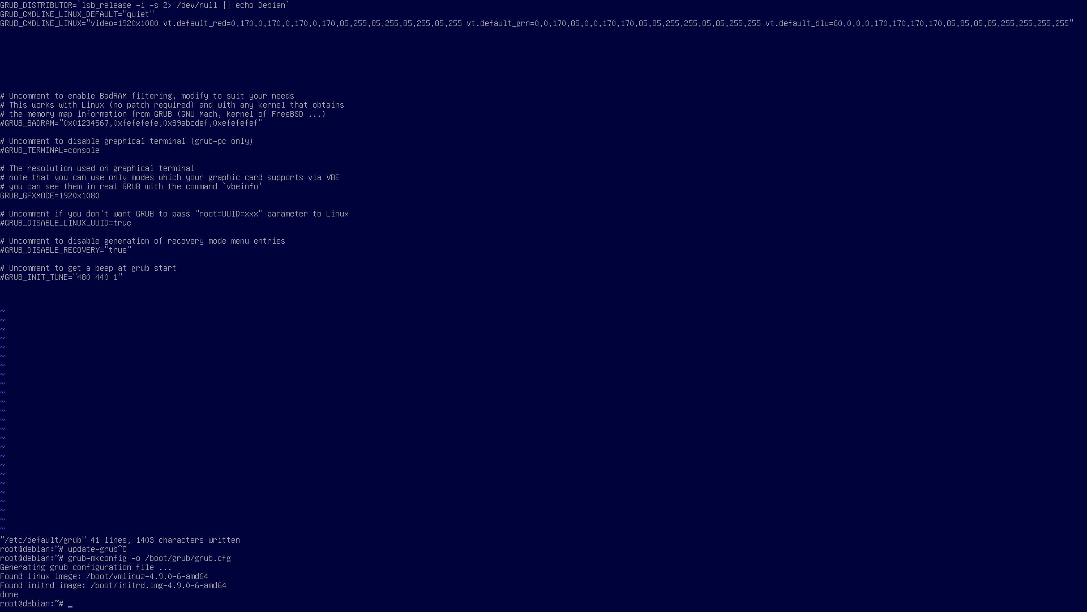
{"action": "type", "text": "r"}
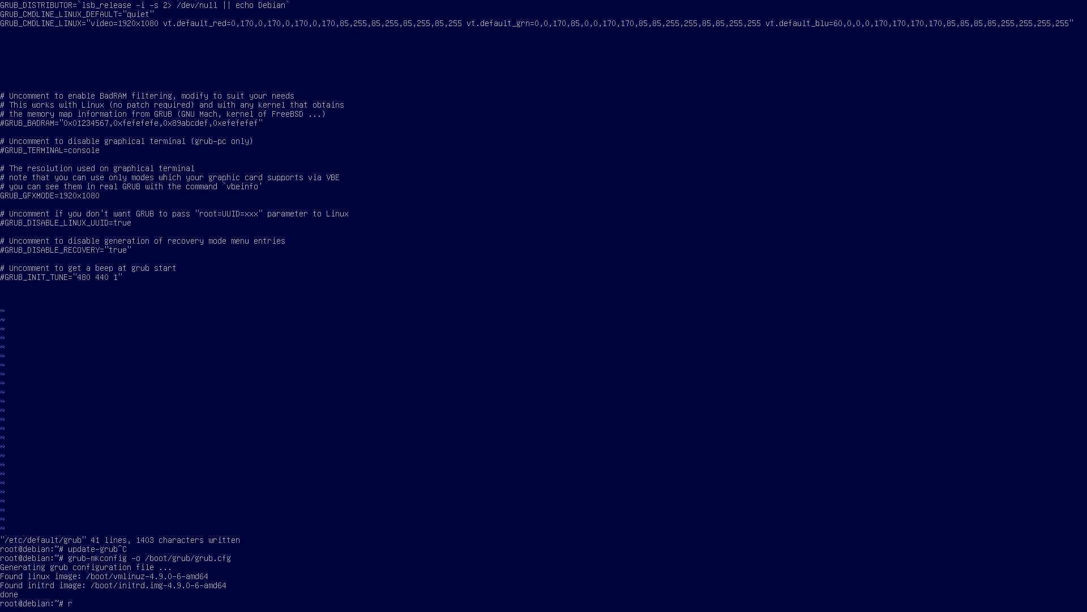